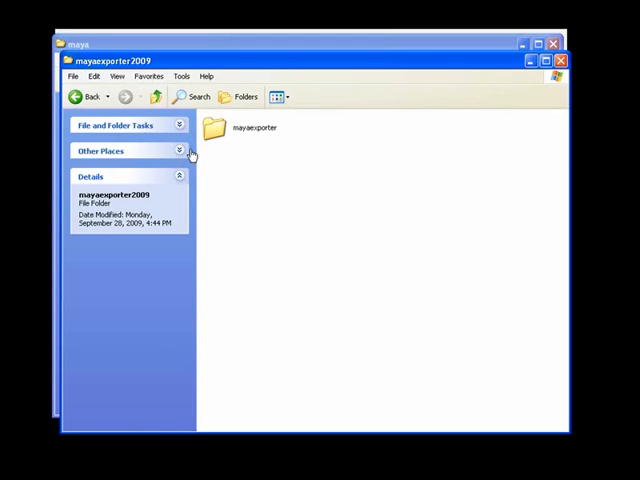
mouse_move(216, 130)
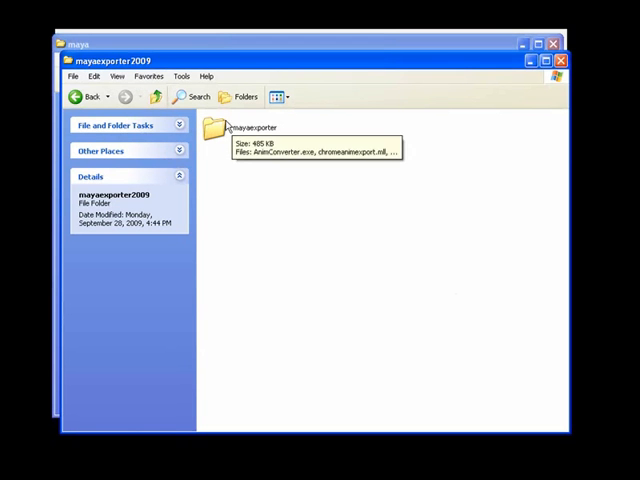
mouse_move(124, 68)
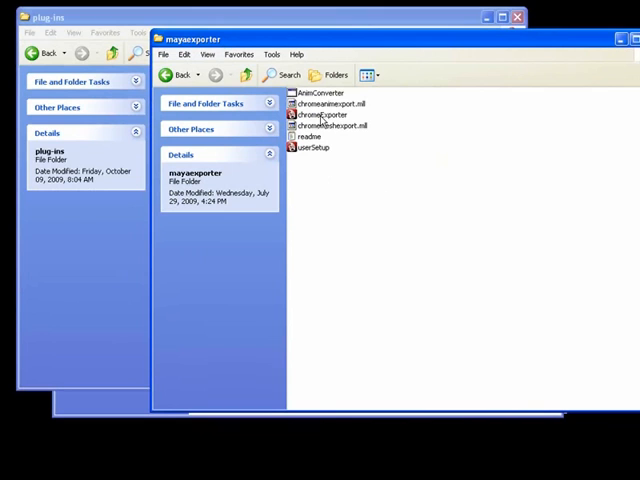
mouse_move(368, 236)
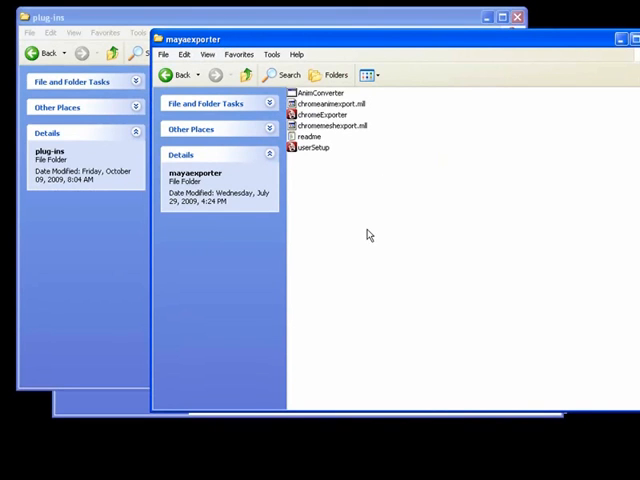
mouse_move(368, 220)
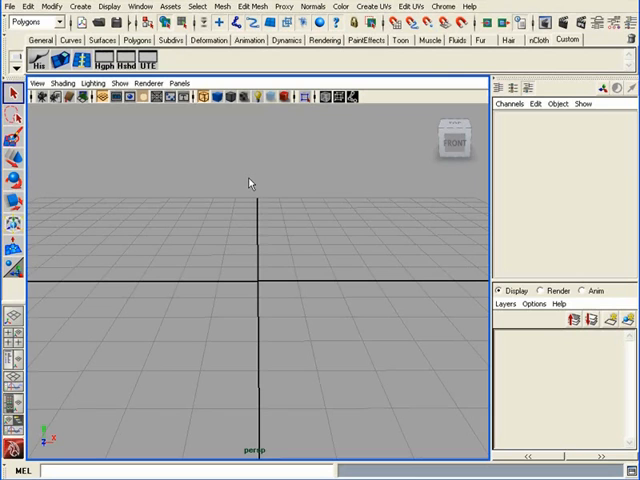
mouse_move(200, 202)
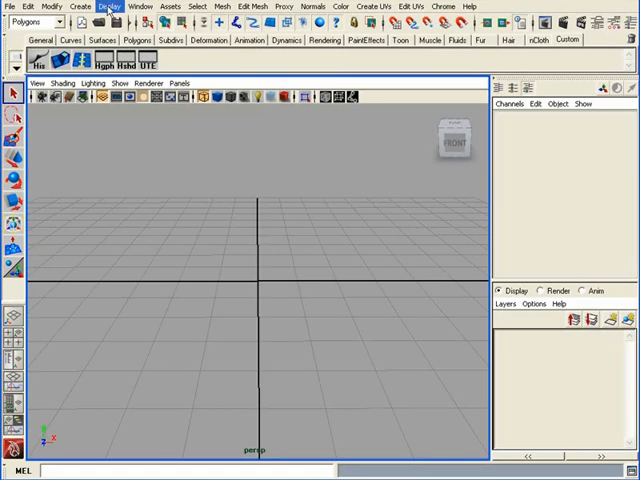
Set the linear working unit to centimeters in Maya's Settings preferences
click(140, 6)
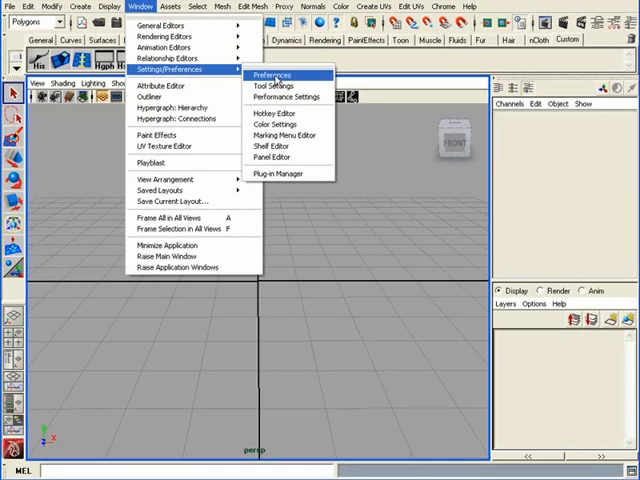
click(266, 76)
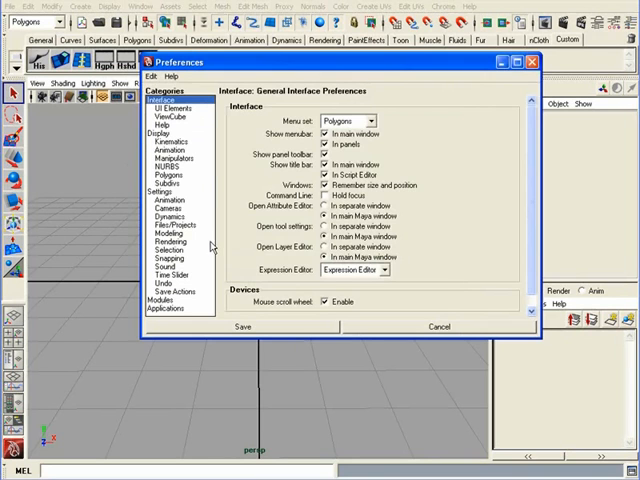
click(158, 192)
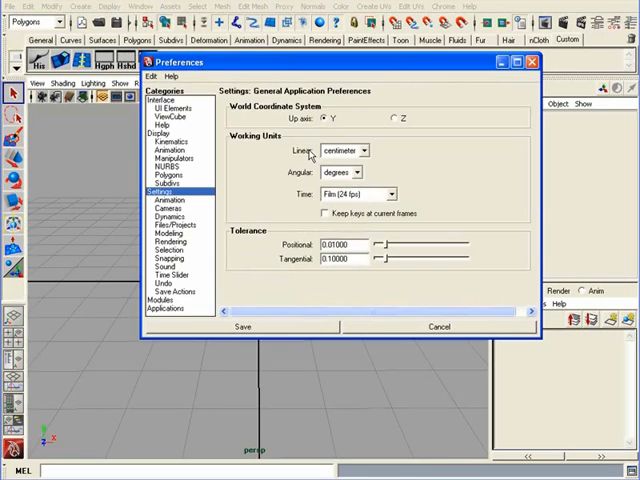
click(362, 152)
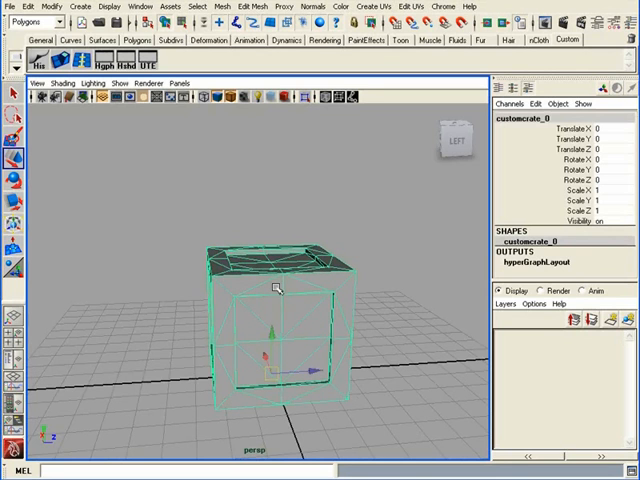
mouse_move(276, 288)
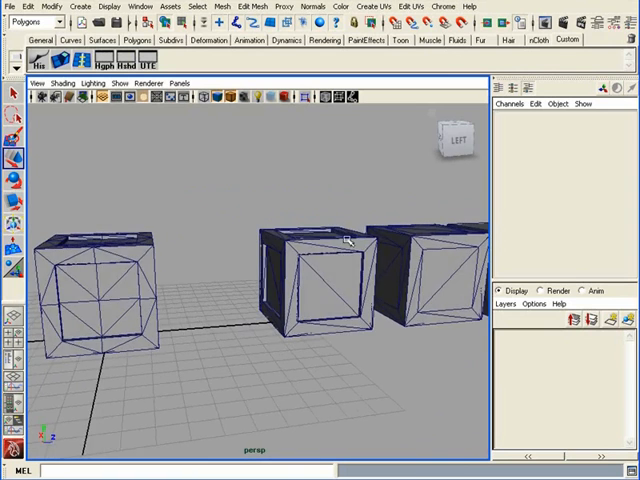
Select the first crate and drag it to the left, apart from the other crates
click(430, 250)
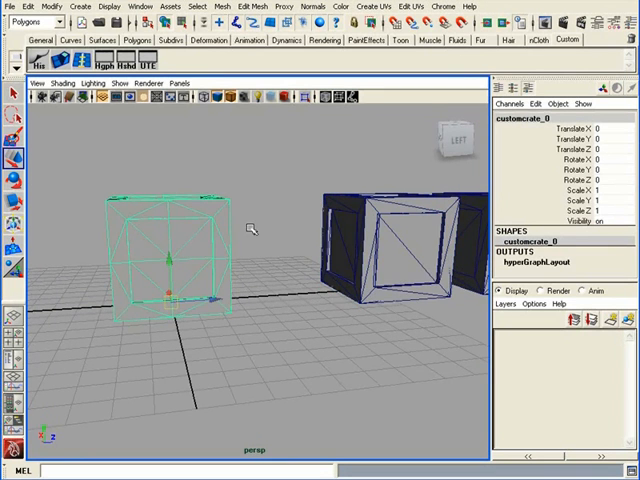
drag(250, 230, 300, 220)
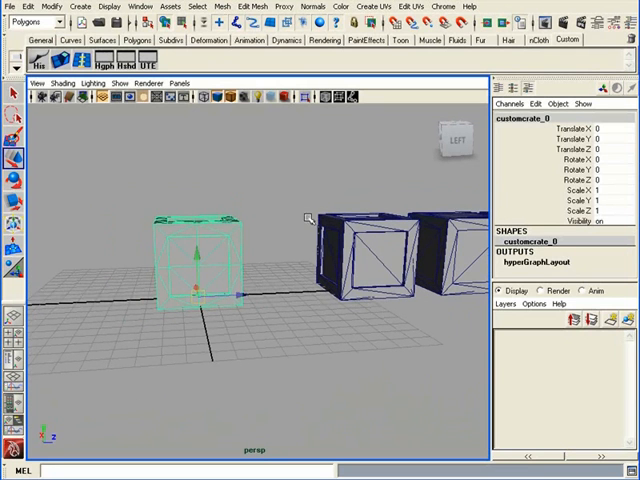
mouse_move(268, 236)
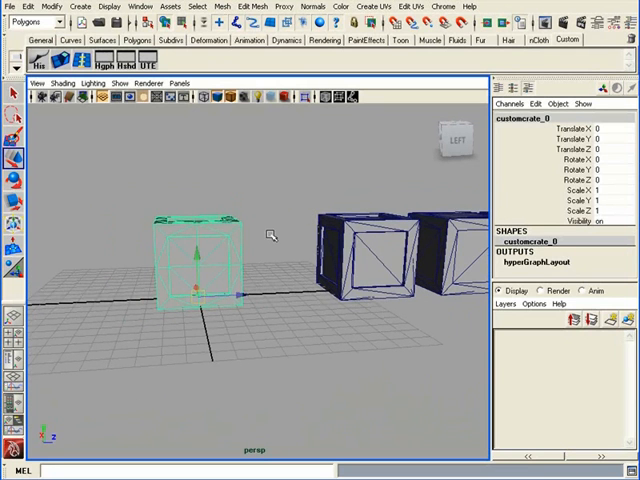
mouse_move(340, 250)
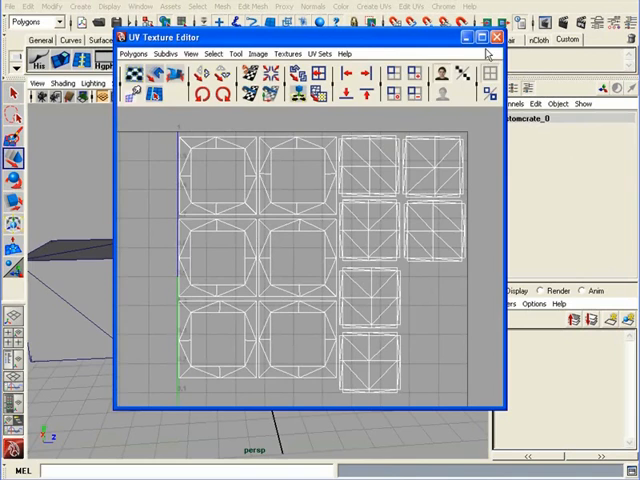
Close the UV Texture Editor after checking the crate's UV layout
click(496, 36)
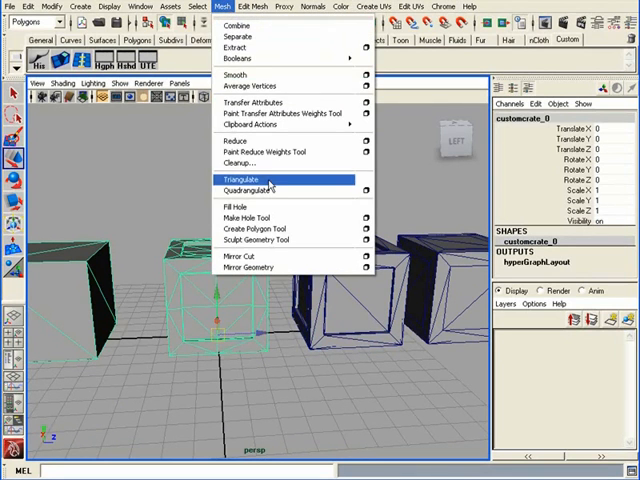
Triangulate the selected crate mesh and select the other crate models
click(244, 178)
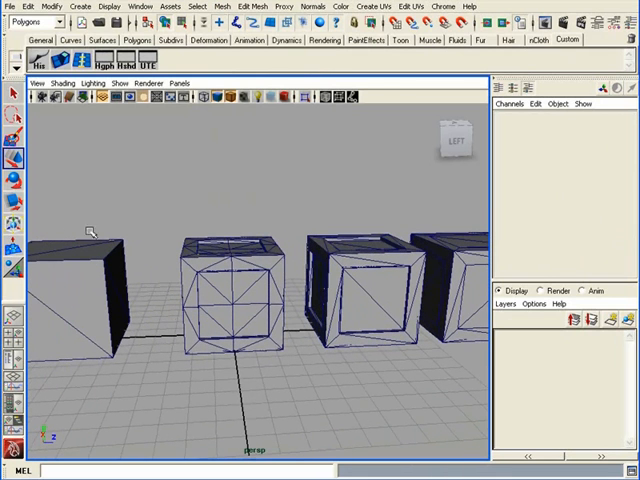
mouse_move(286, 238)
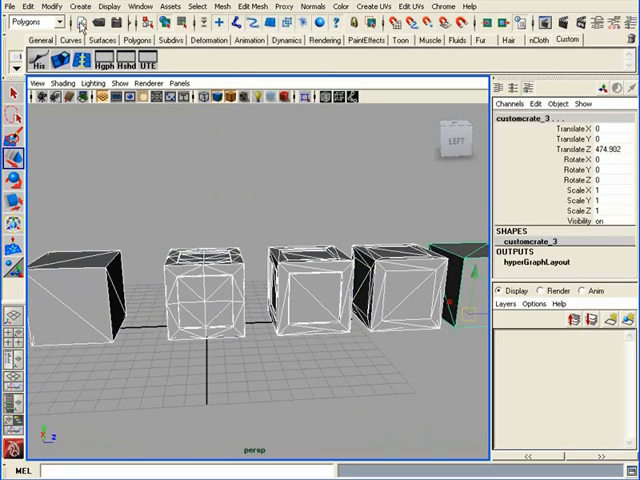
click(24, 6)
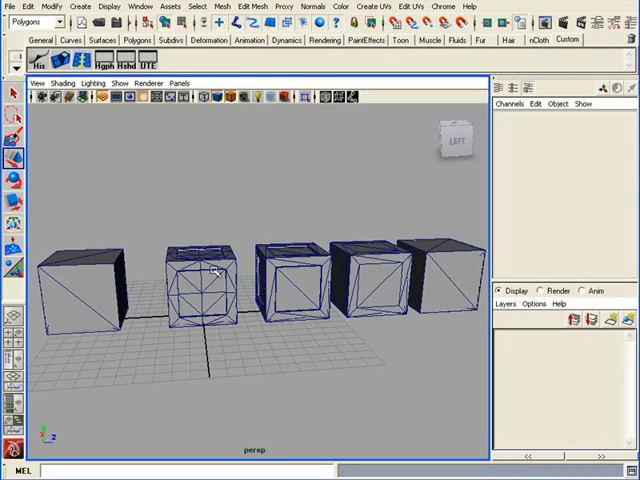
mouse_move(88, 296)
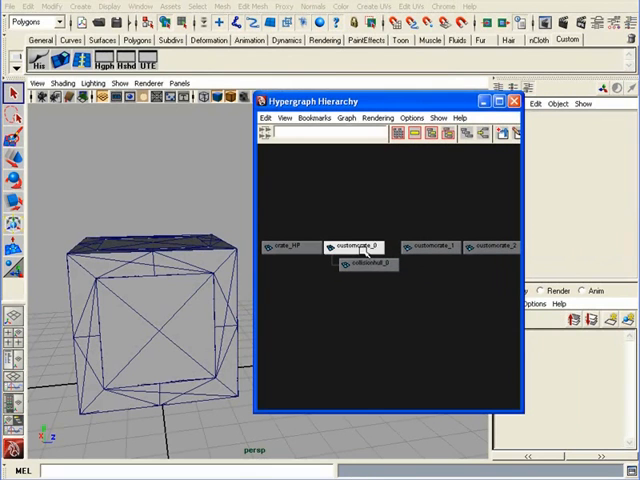
Select the crate nodes to export in the Hypergraph hierarchy
click(352, 246)
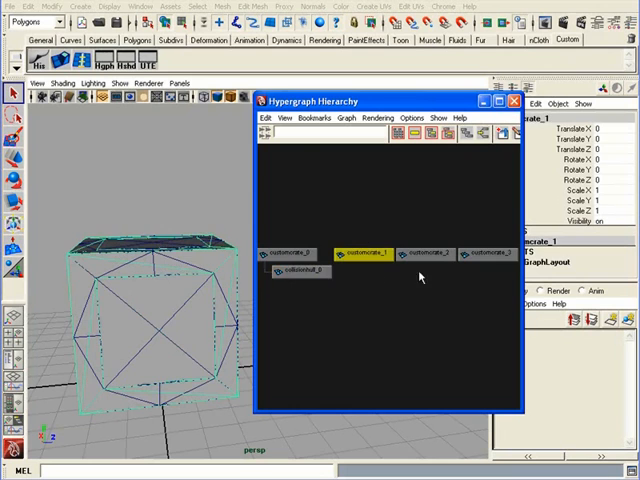
click(460, 260)
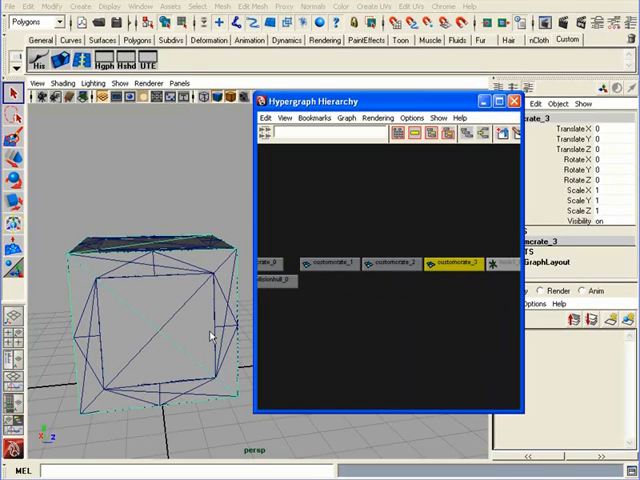
mouse_move(248, 232)
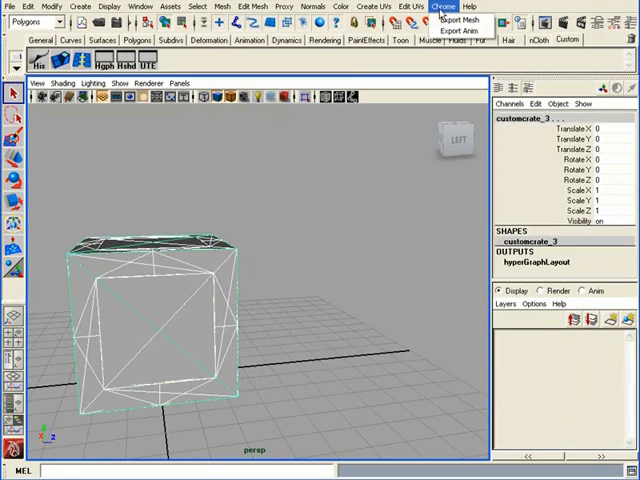
Export the selected crate through the Chrome mesh exporter as customcrate with LODs detected
click(438, 16)
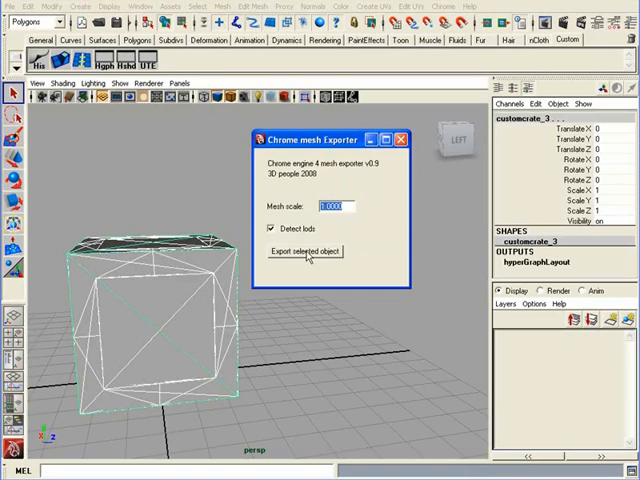
click(304, 250)
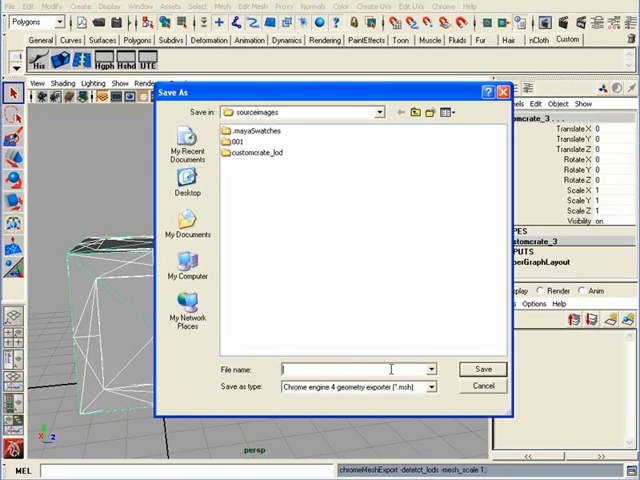
text(customcrate)
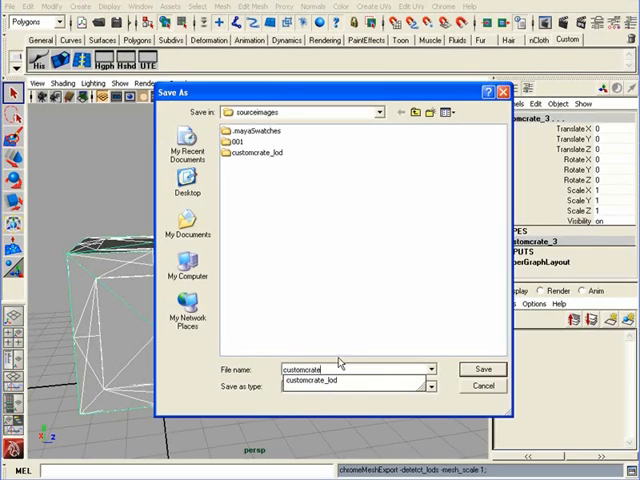
click(484, 368)
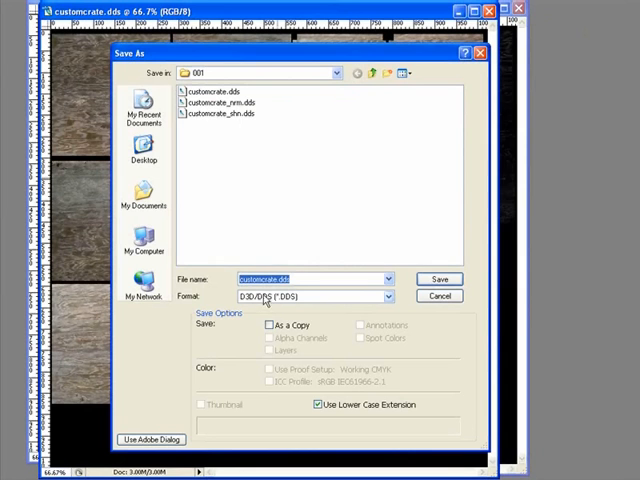
mouse_move(408, 296)
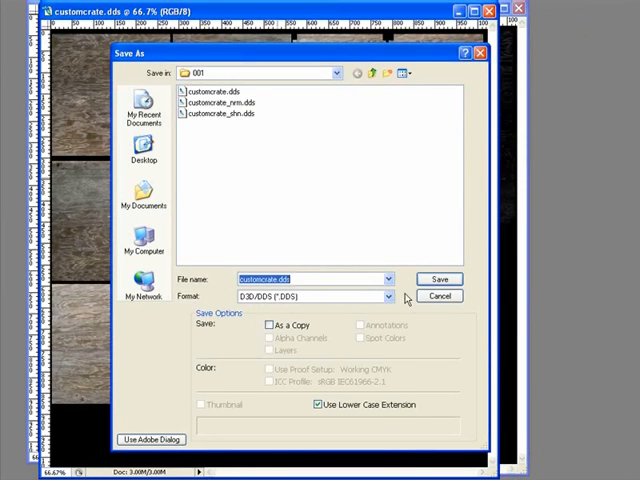
Confirm saving the crate texture as customcrate.dds in DDS format
click(438, 278)
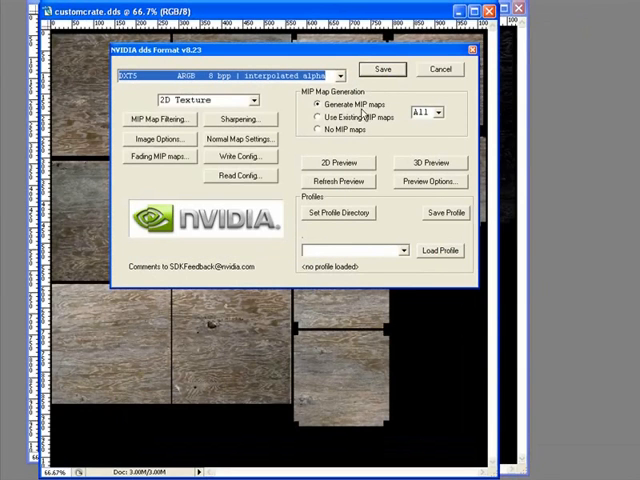
mouse_move(368, 112)
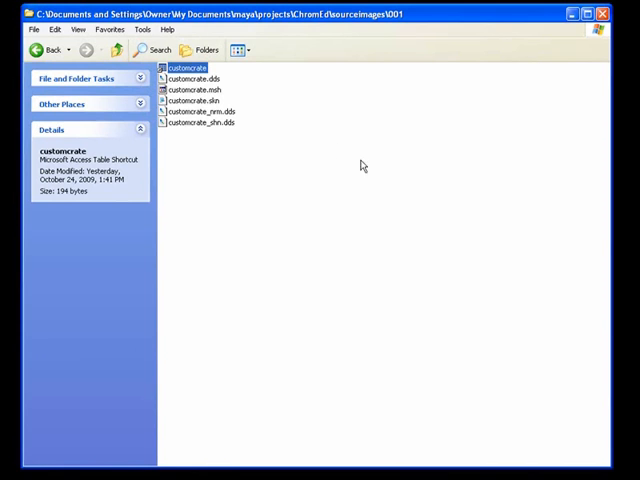
Select customcrate.mat in the crate's resource folder
click(196, 88)
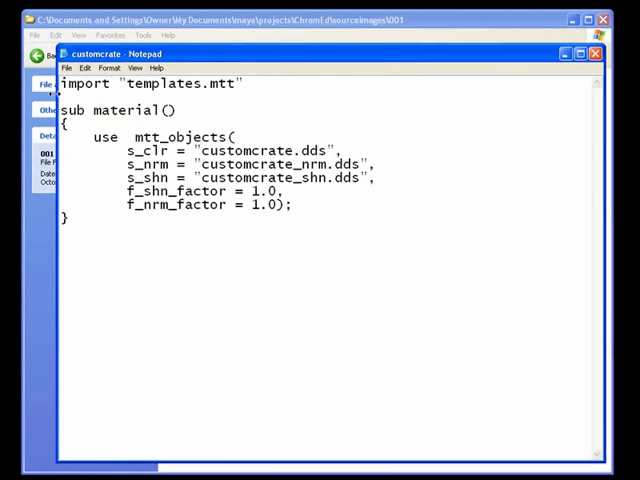
Review the diffuse texture name in customcrate.mat and close the material file
double_click(140, 150)
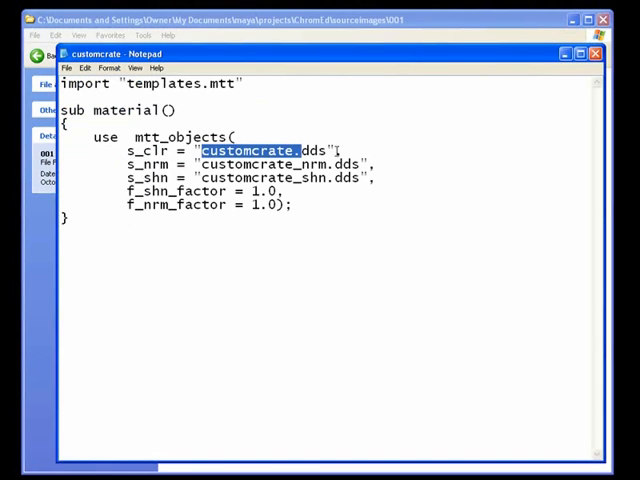
click(596, 54)
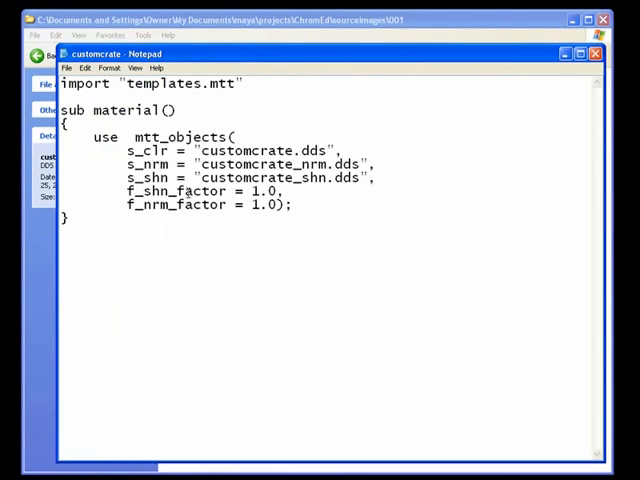
click(594, 52)
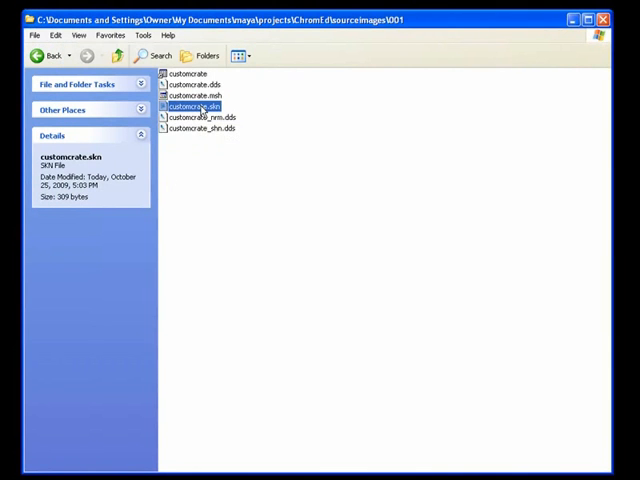
Check the summer/winter/spring/autumn entries in customcrate.skn and close it
double_click(196, 106)
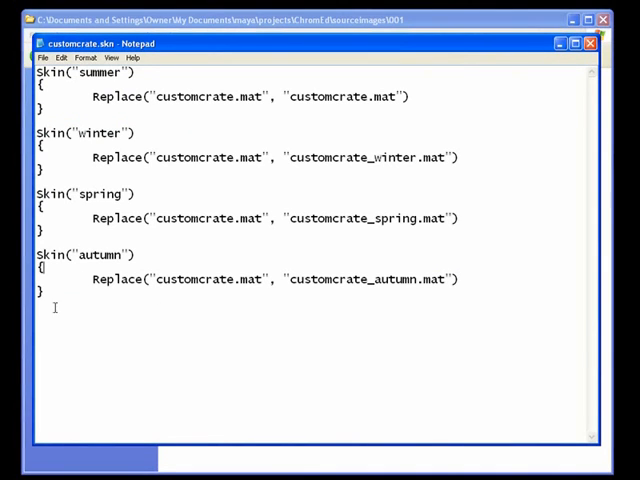
key(ctrl+a)
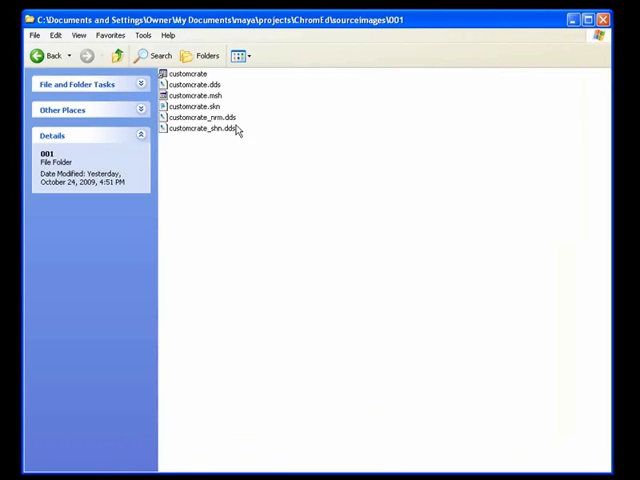
Inspect the details of the crate's mesh and texture files
click(188, 74)
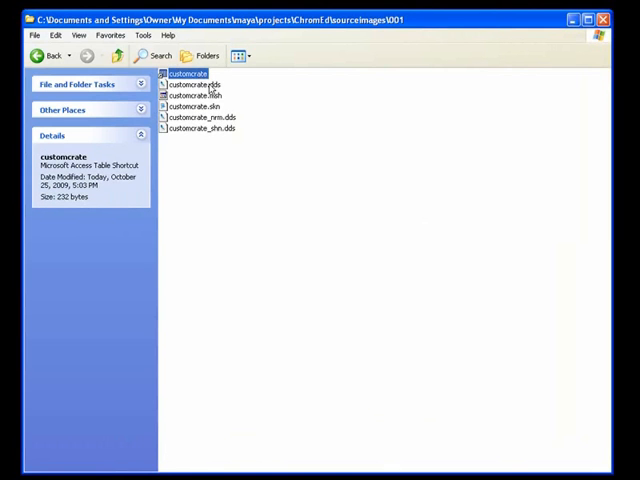
click(196, 106)
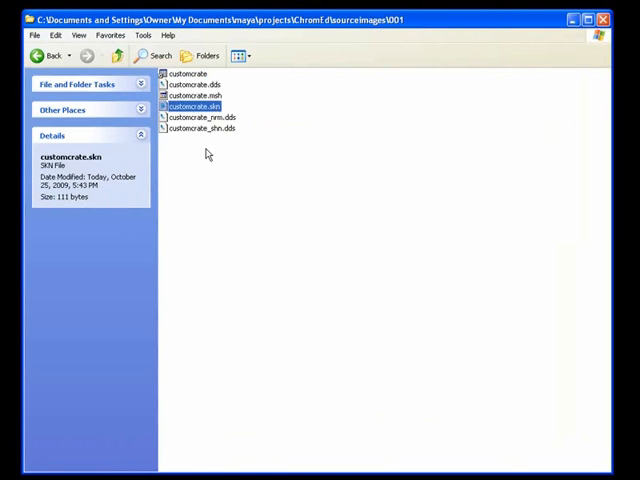
mouse_move(232, 164)
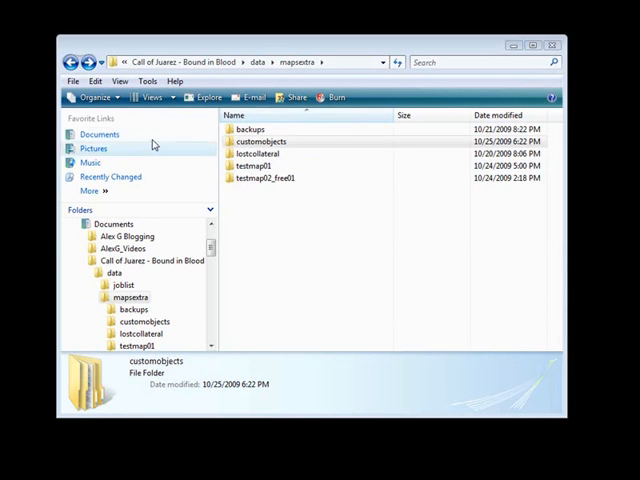
mouse_move(276, 208)
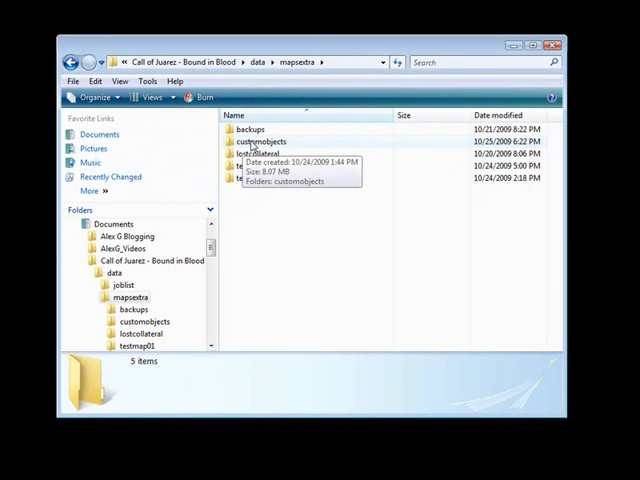
Open the customobjects folder inside mapsextra and select the customcrate folder
click(262, 140)
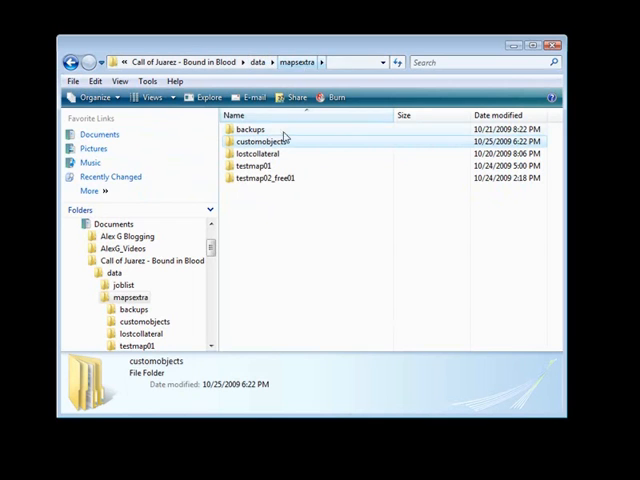
double_click(256, 140)
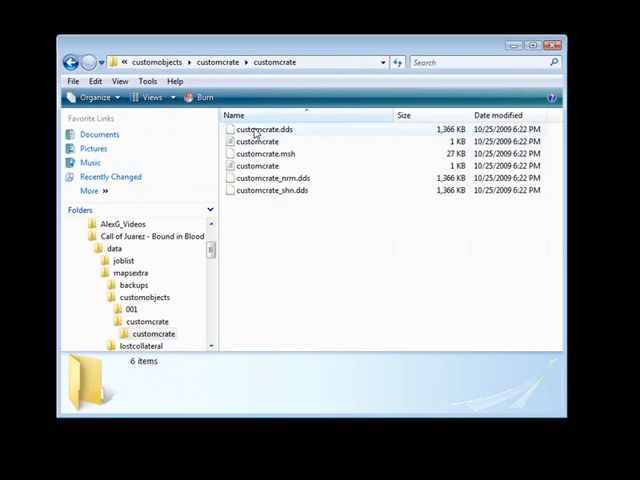
click(276, 140)
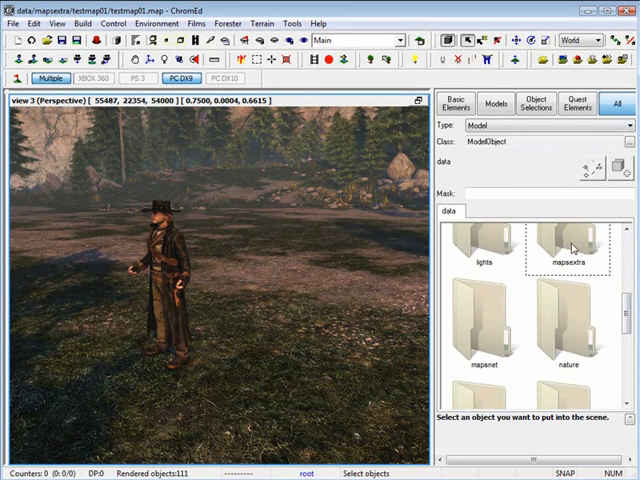
Browse mapsextra > customobjects > customcrate and place customcrate.mesh beside the character
double_click(568, 250)
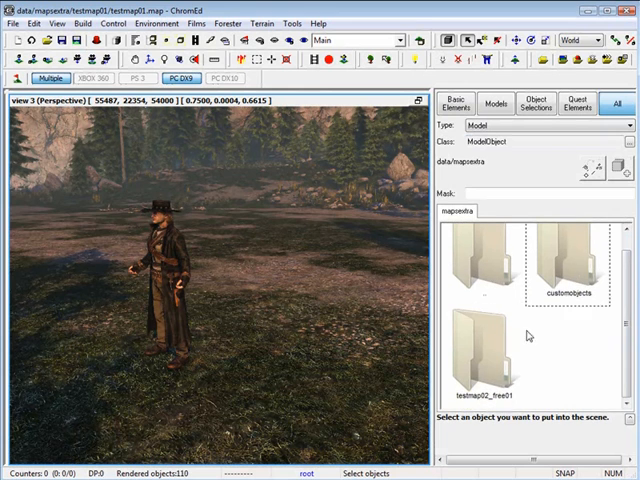
double_click(568, 262)
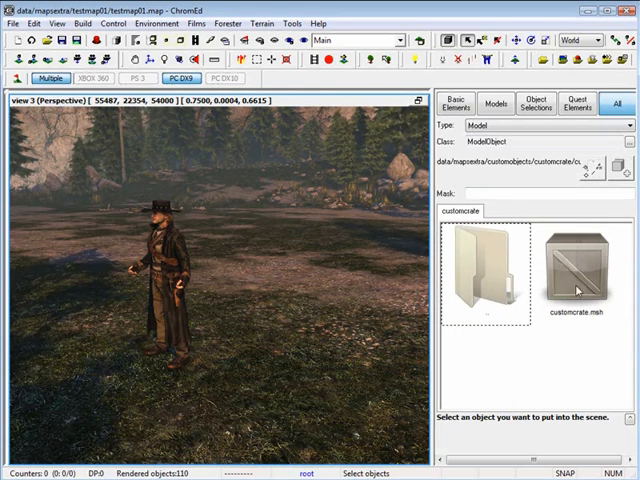
click(578, 270)
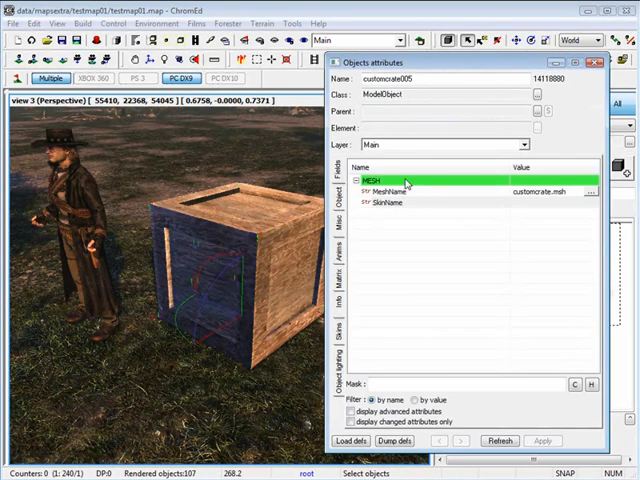
click(338, 340)
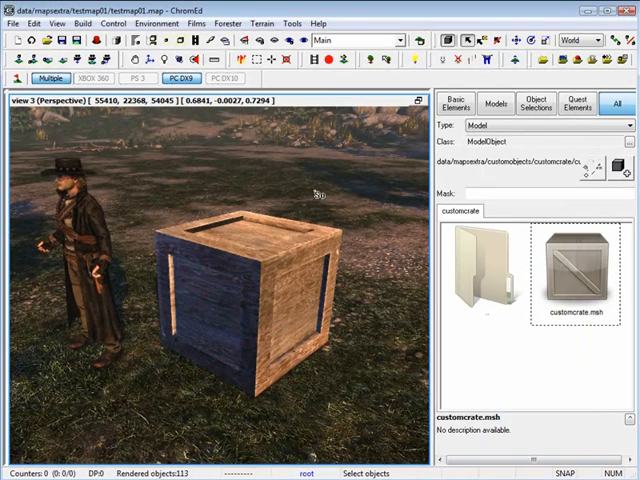
click(56, 24)
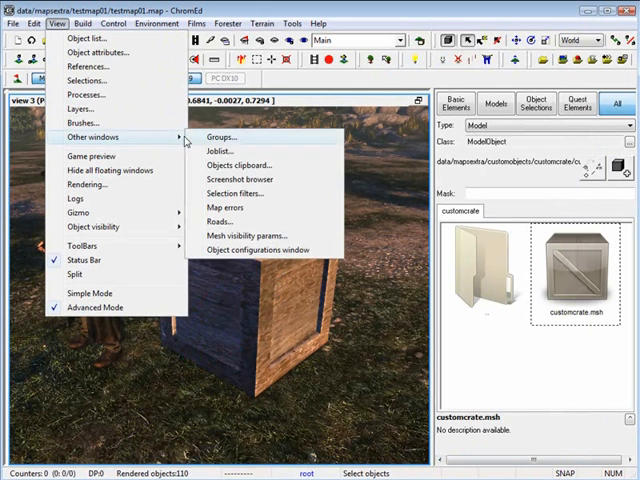
mouse_move(248, 236)
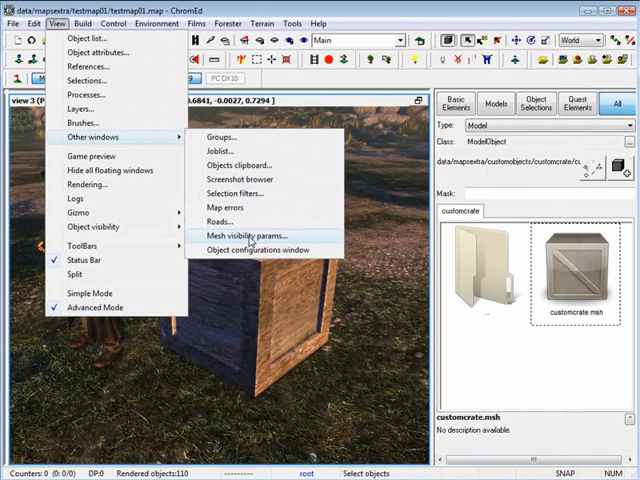
Show the Mesh visibility params window listing customcrate.mesh with its LOD range
click(240, 236)
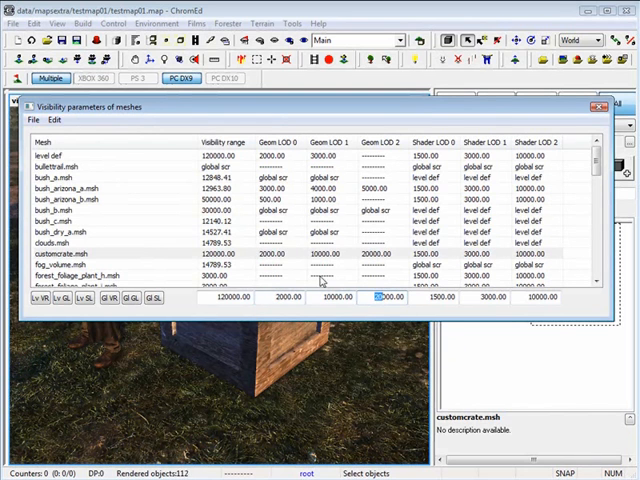
click(602, 106)
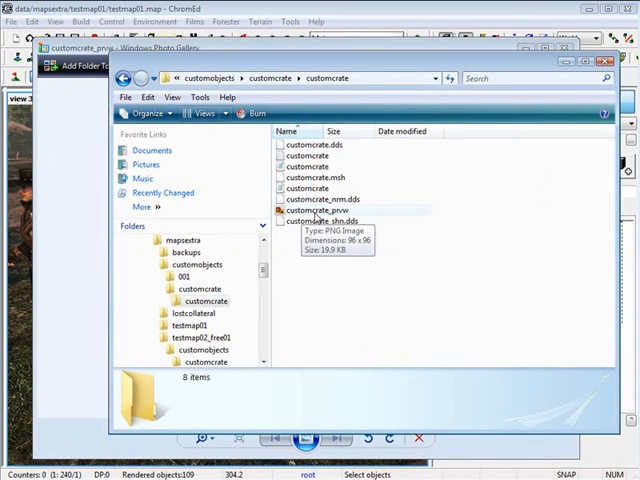
Display the customcrate folder as Large Icons so customcrate_prev.png shows as a thumbnail
click(200, 112)
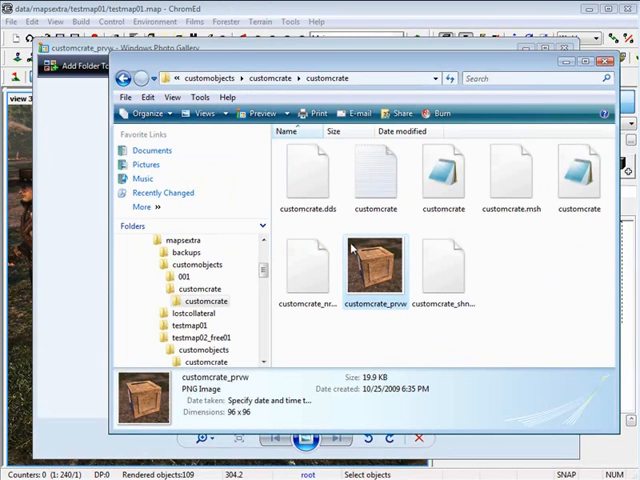
mouse_move(244, 424)
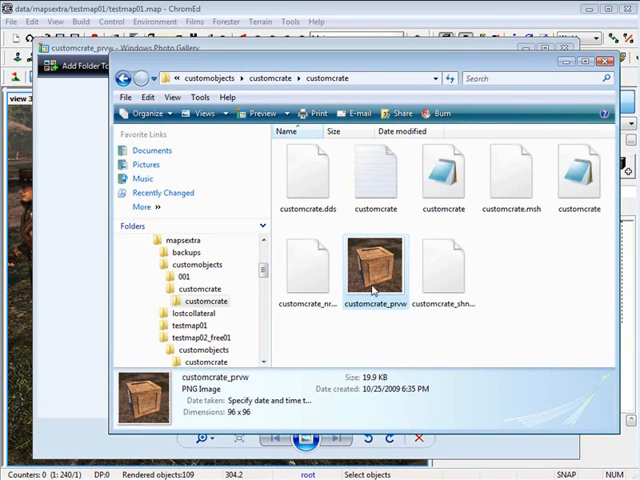
mouse_move(376, 268)
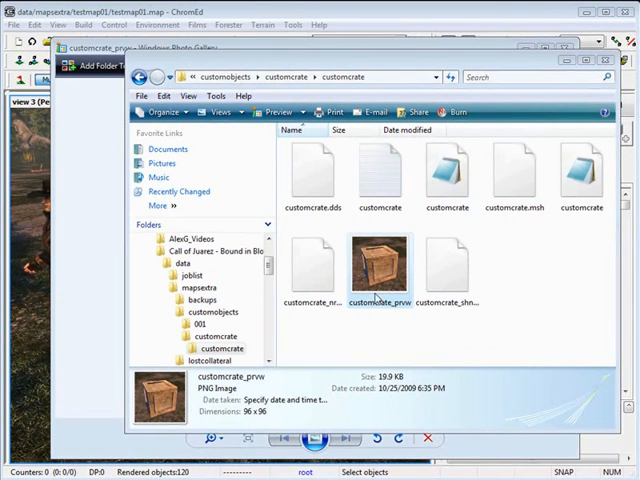
mouse_move(368, 308)
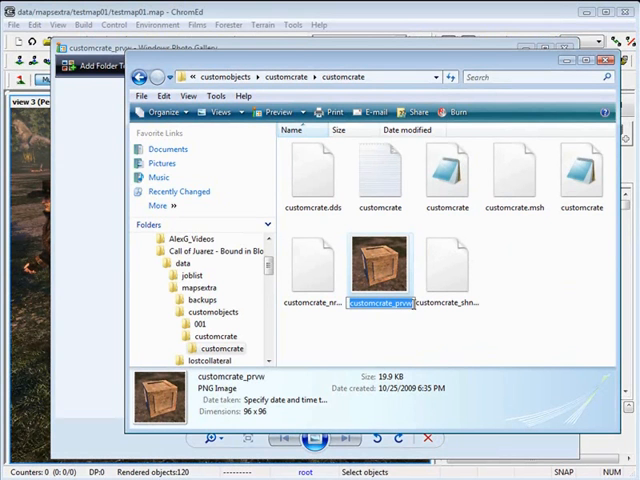
View customcrate_prev.png in Windows Photo Gallery
double_click(378, 260)
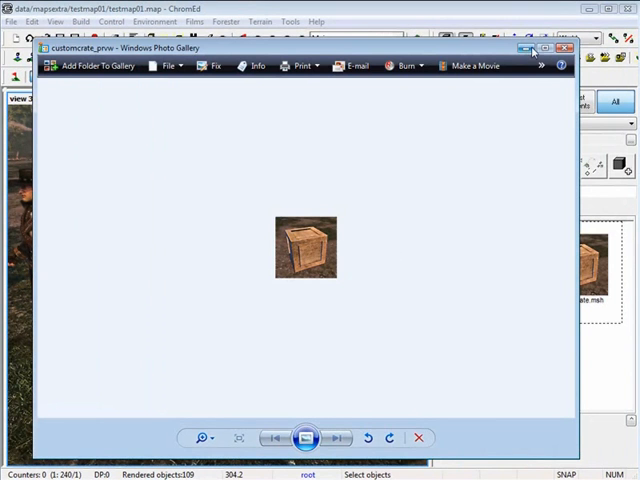
click(564, 48)
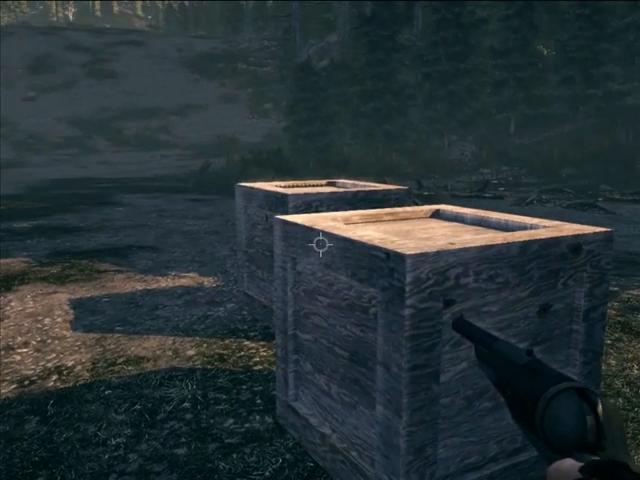
mouse_move(320, 240)
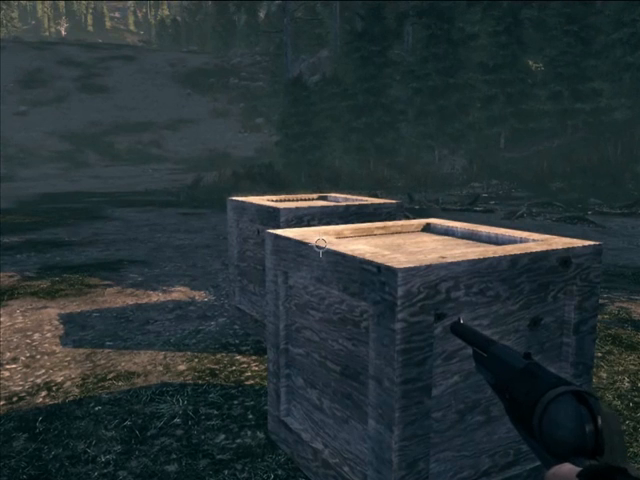